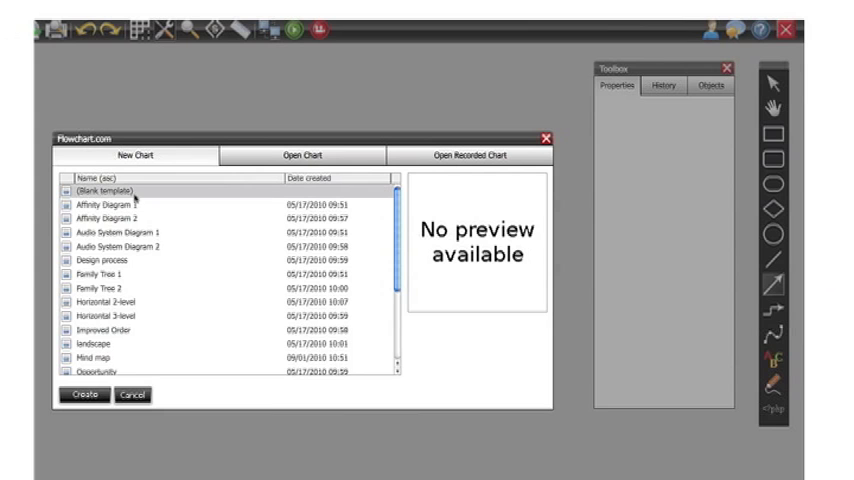
# - Create a new chart from the blank template
pyautogui.click(82, 394)
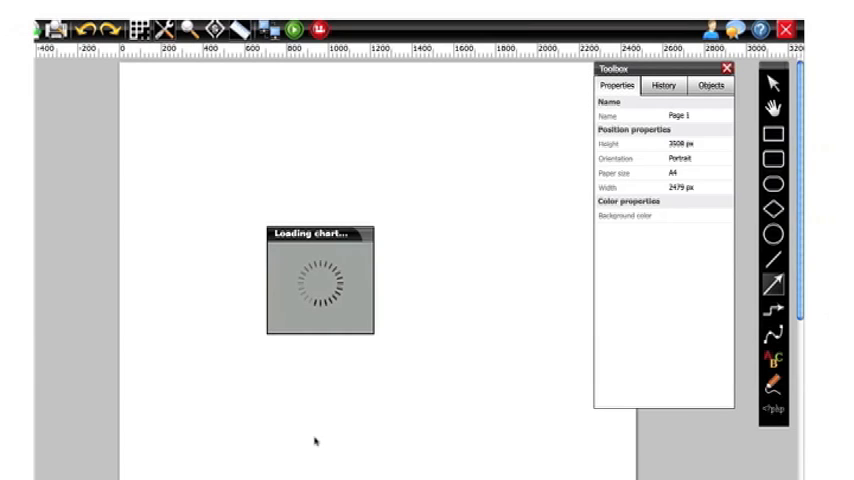
pyautogui.click(707, 85)
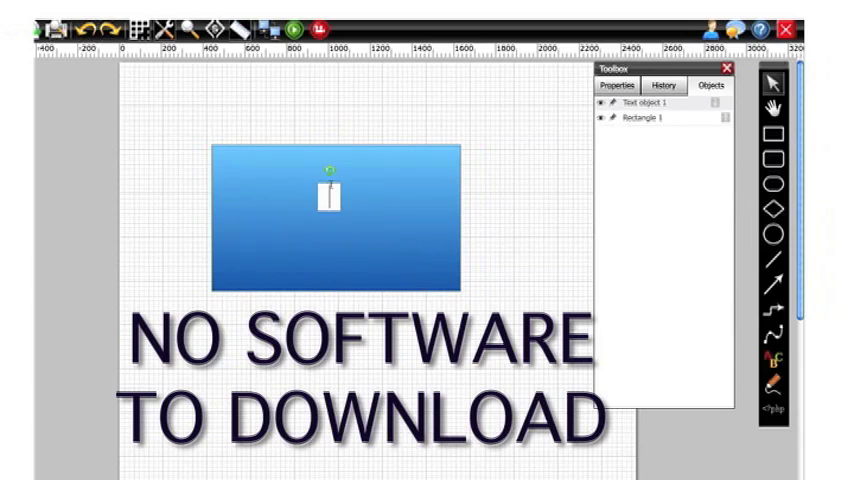
# - Type 'Flow Chart 1' as the blue rectangle's label
pyautogui.write('Flow Chart 1')
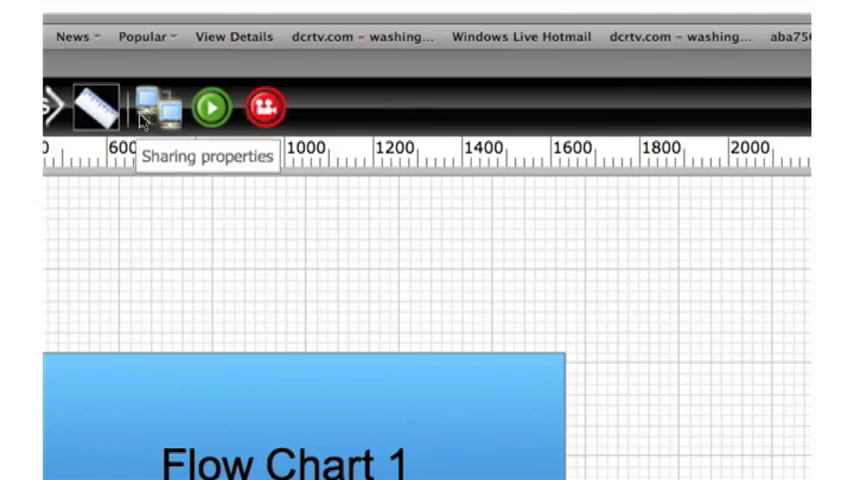
# - Show the documents library with a preview of the labelled chart
pyautogui.click(152, 106)
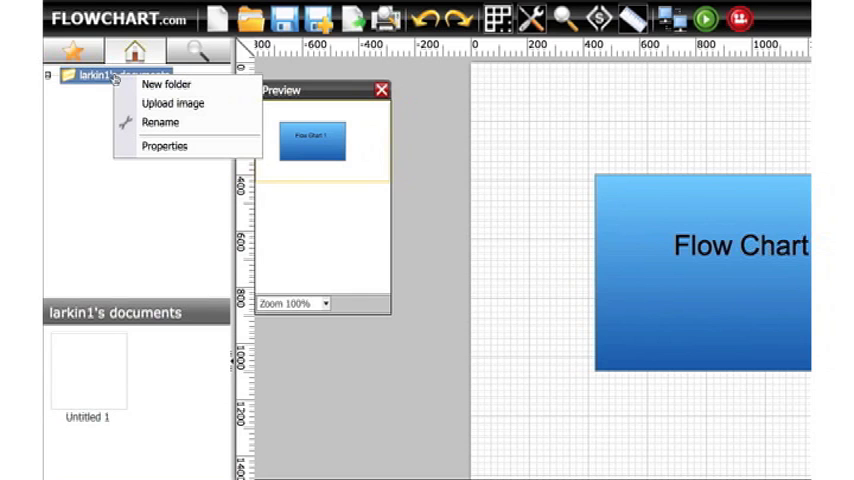
# - Upload the PieChart image to the folder and place it into the chart
pyautogui.click(174, 103)
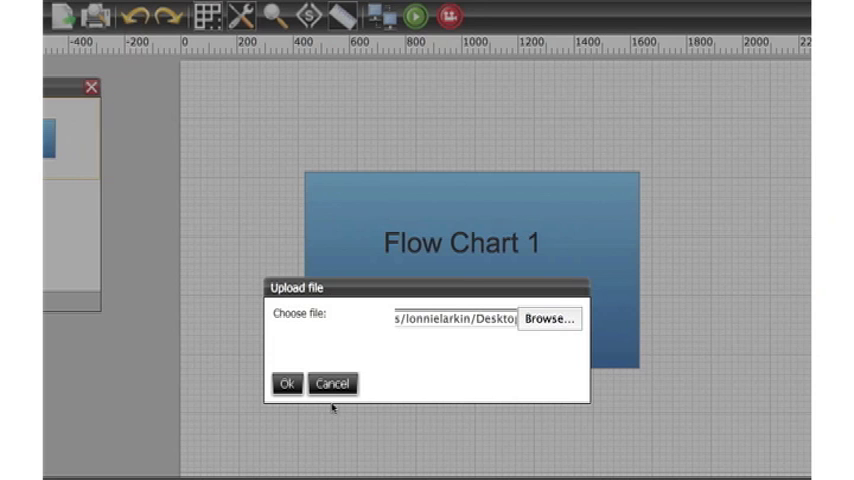
pyautogui.click(287, 383)
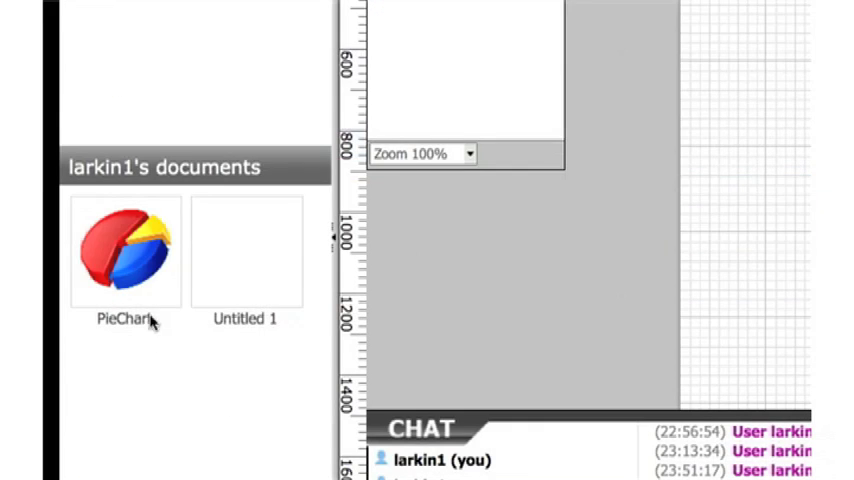
pyautogui.doubleClick(125, 250)
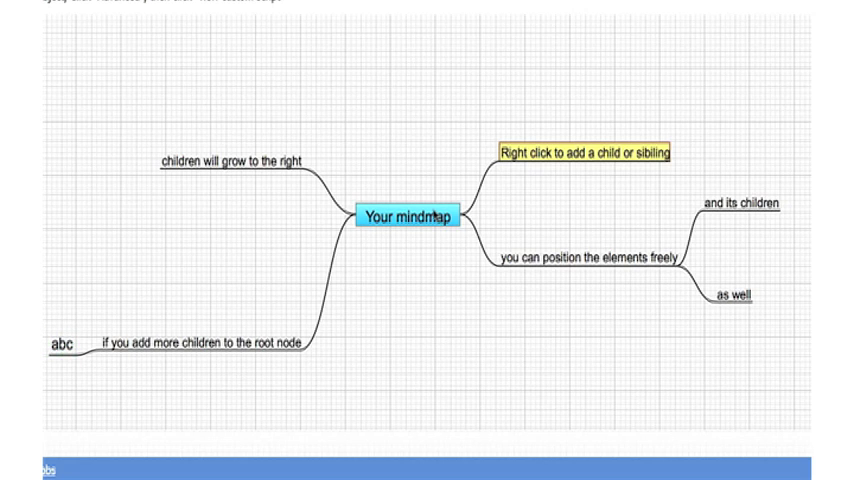
# - Add a child branch to the 'Your mindmap' node
pyautogui.rightClick(407, 218)
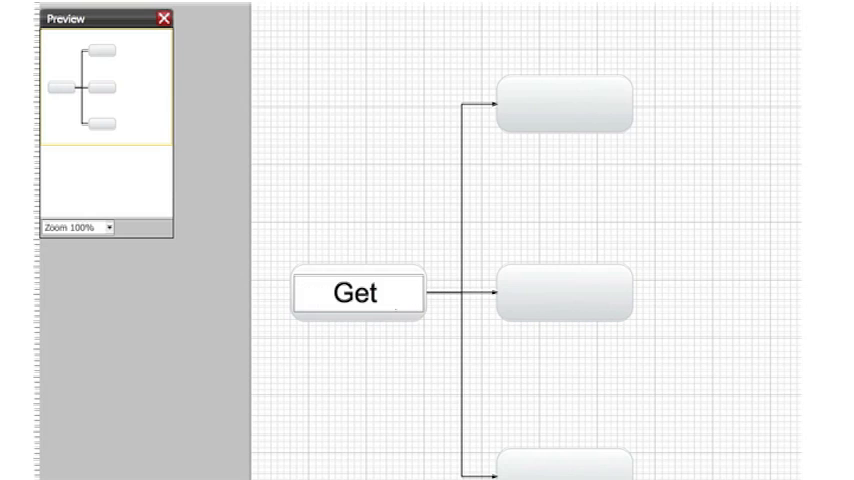
# - Type 'Get Creative' into the root box of the tree diagram
pyautogui.write('Creative')
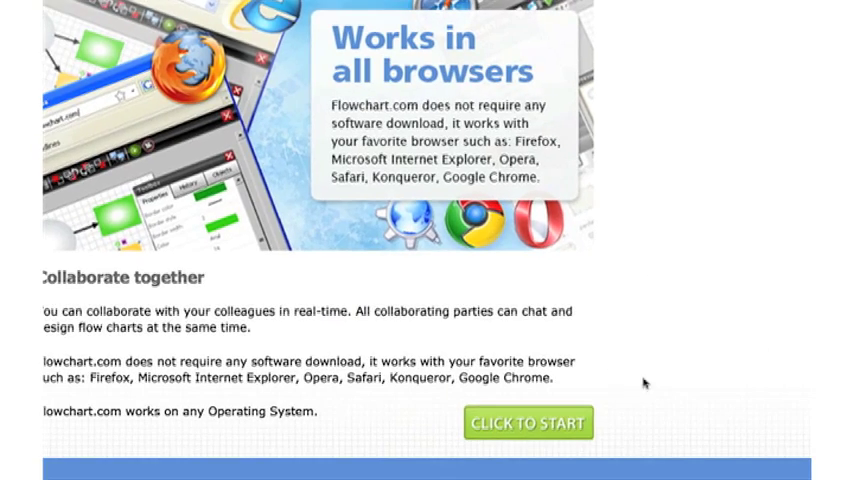
# - Open the sign-in page from the features page's CLICK TO START button
pyautogui.click(528, 423)
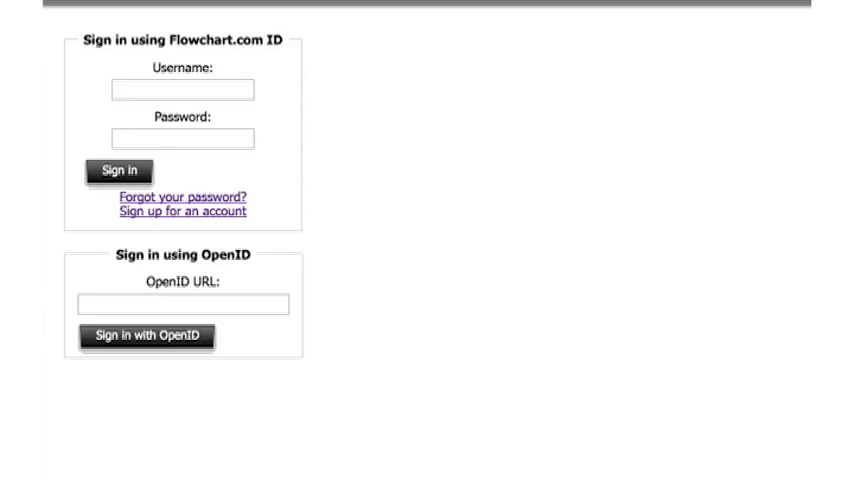